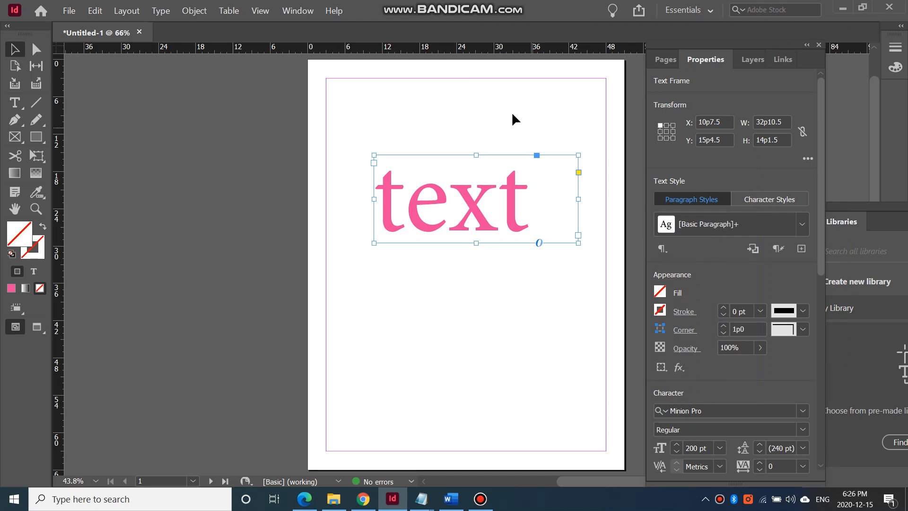
mouse_move(292, 148)
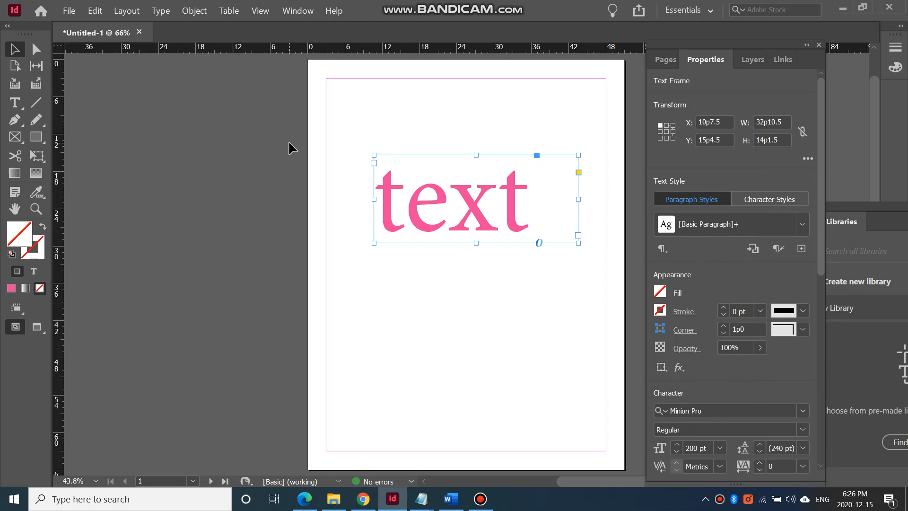
mouse_move(369, 215)
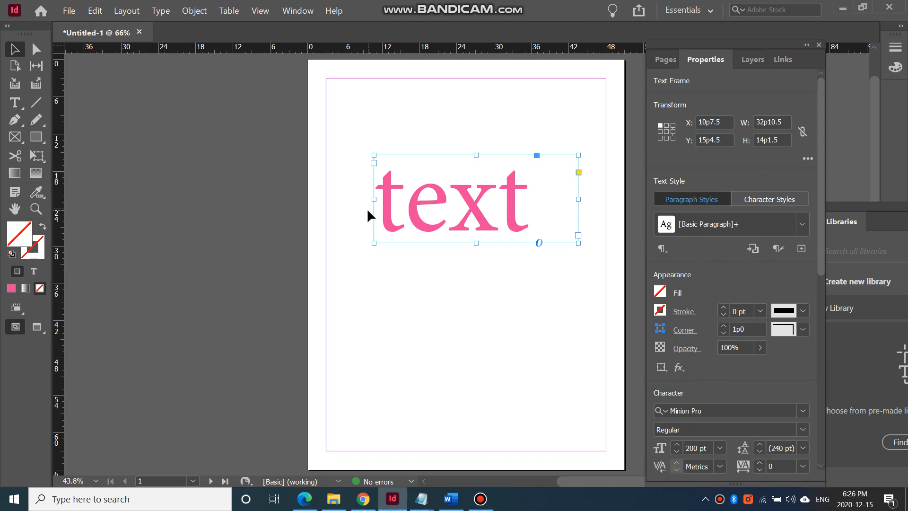
mouse_move(204, 133)
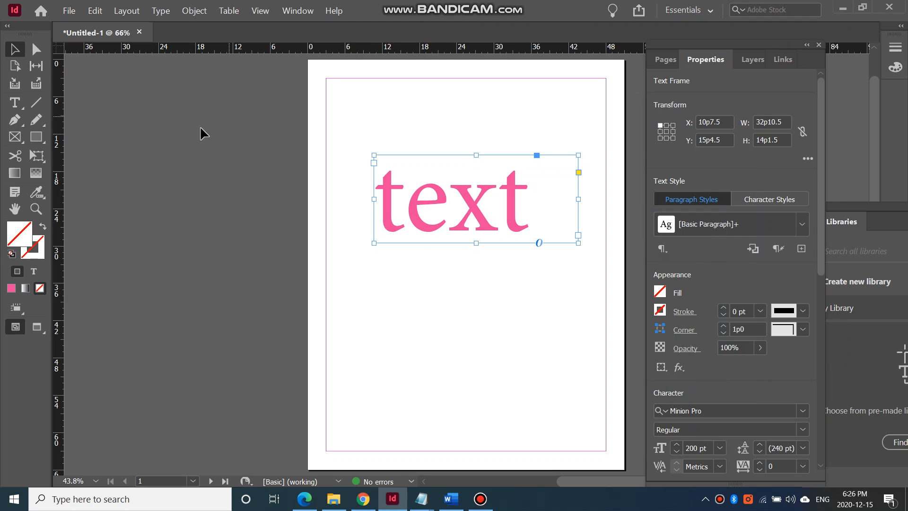
mouse_move(289, 34)
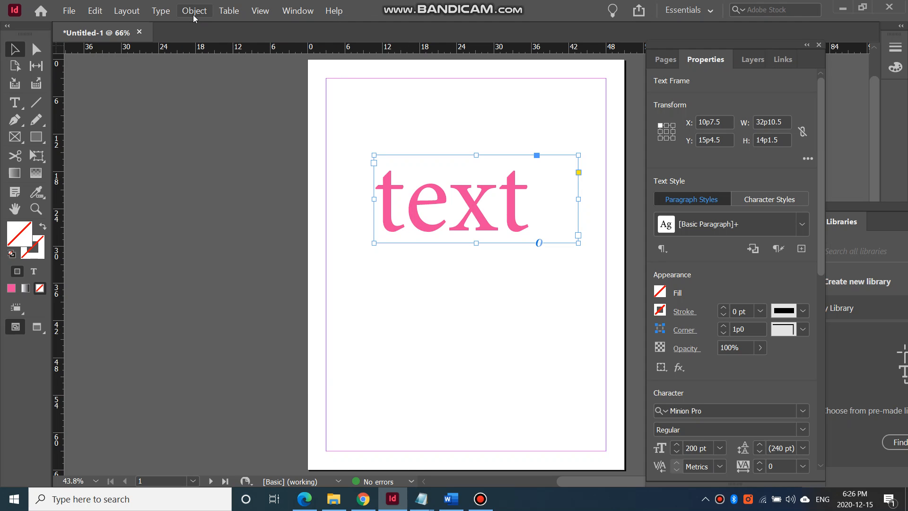
- Enable a drop shadow on the pink 'text' frame via Object > Effects
left_click(195, 11)
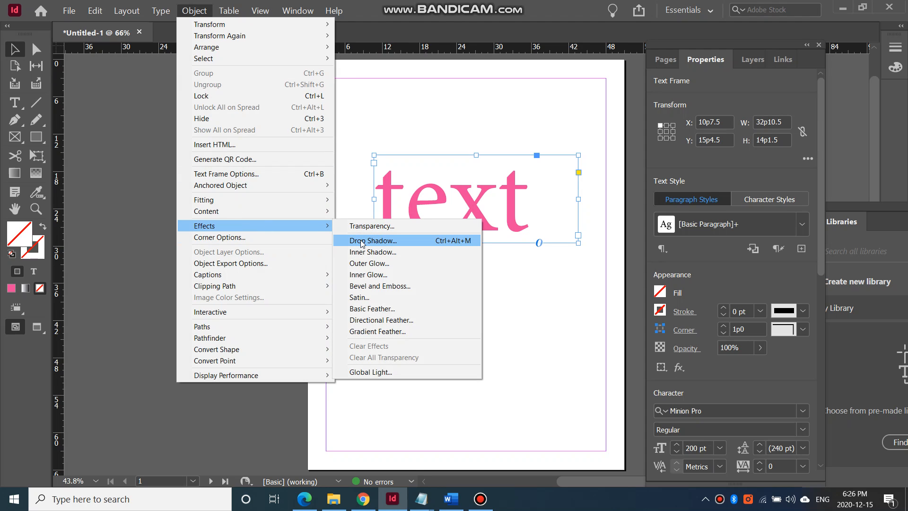
left_click(372, 240)
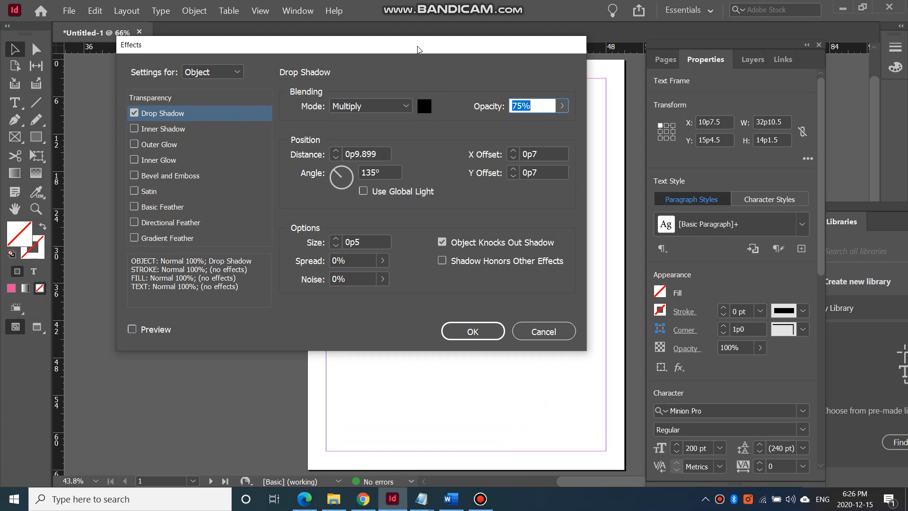
mouse_move(427, 41)
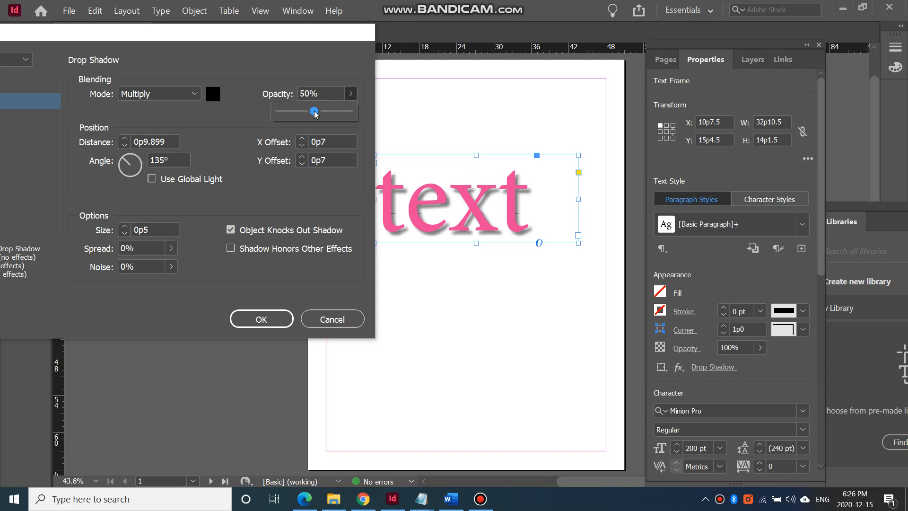
- Adjust the shadow opacity slider through 69%, 82% and 56%, settling at 59%
left_click_drag(314, 111, 330, 110)
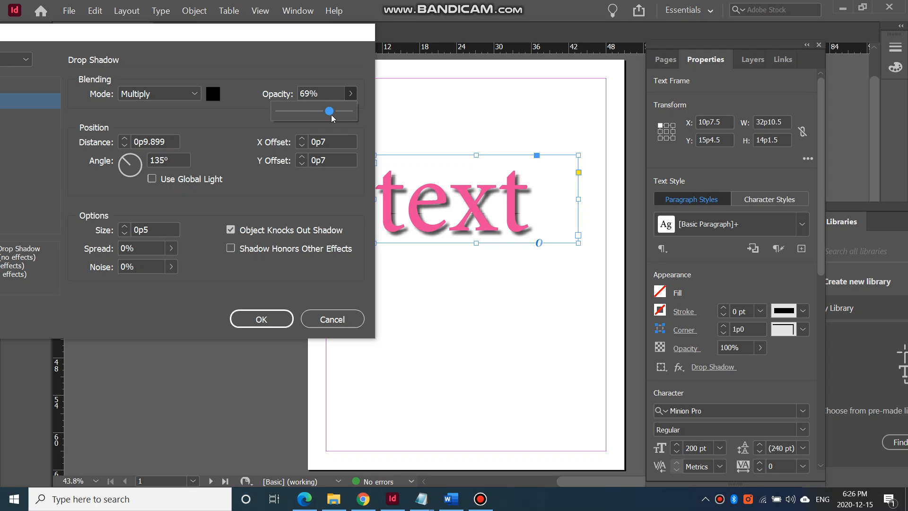
left_click_drag(330, 111, 339, 110)
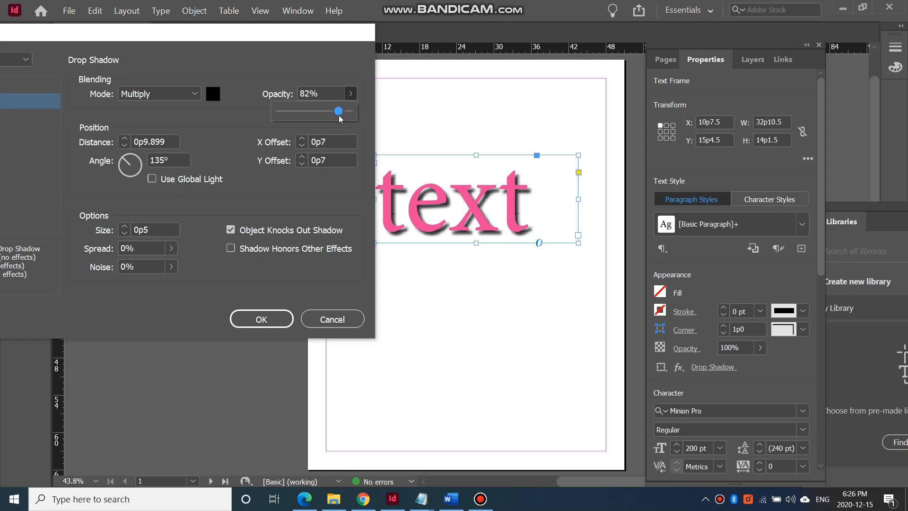
left_click_drag(339, 112, 322, 111)
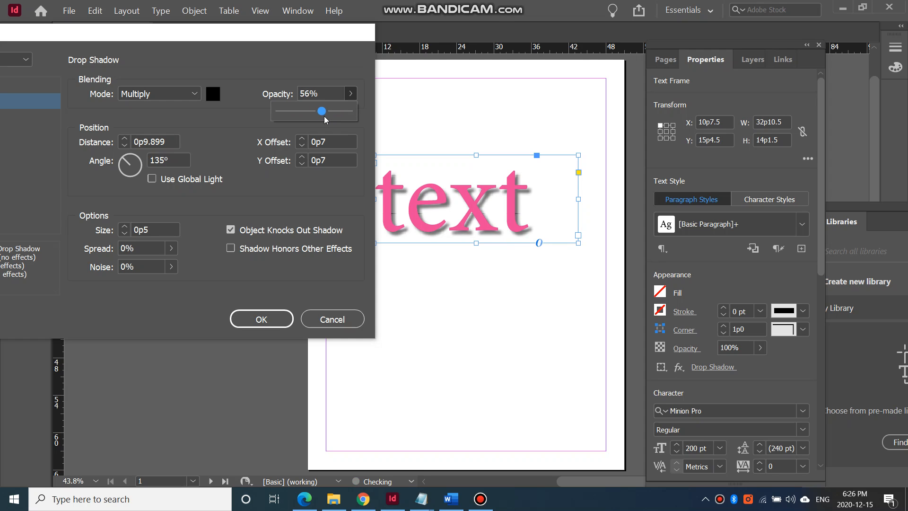
left_click_drag(321, 110, 323, 110)
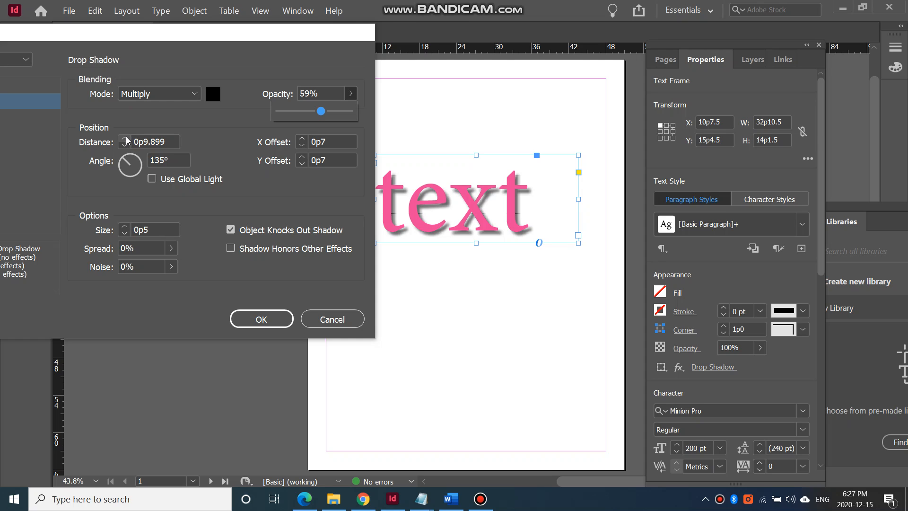
- Increase the shadow distance and horizontal offset, and reduce the vertical offset to 0p10
left_click(124, 139)
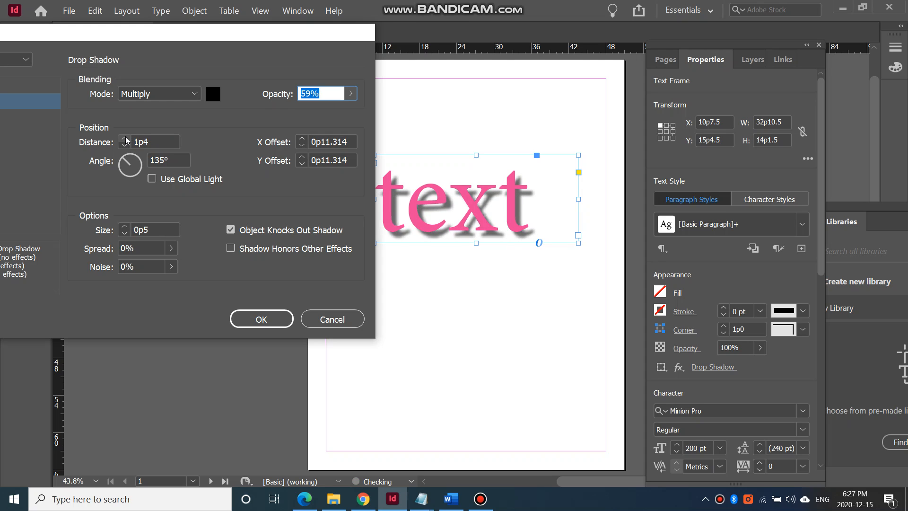
left_click(124, 146)
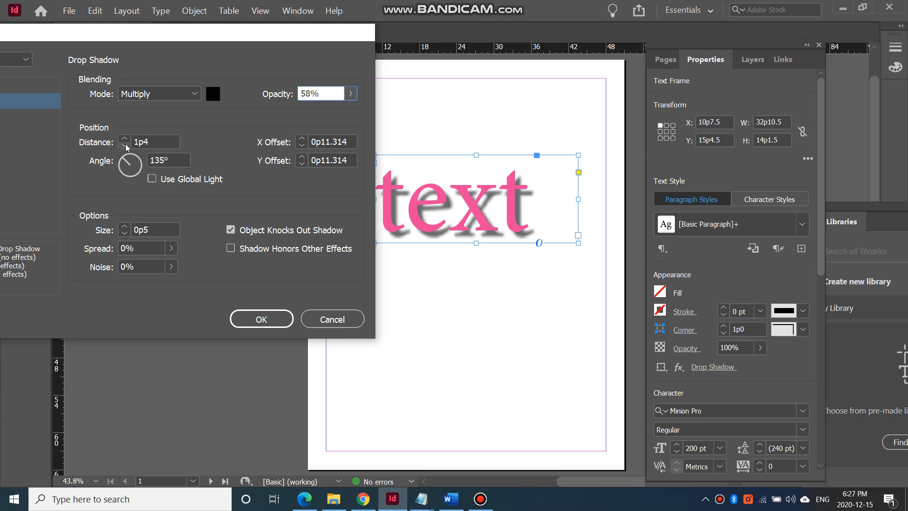
left_click(124, 145)
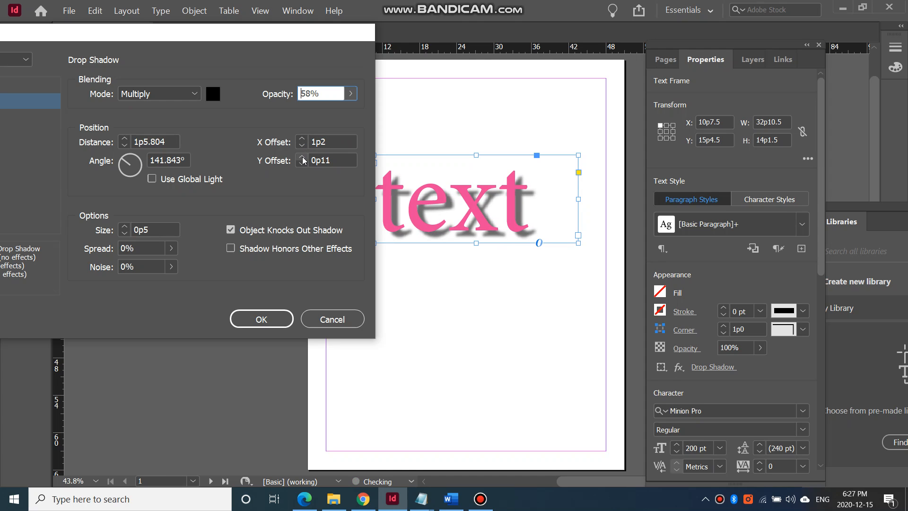
left_click(301, 156)
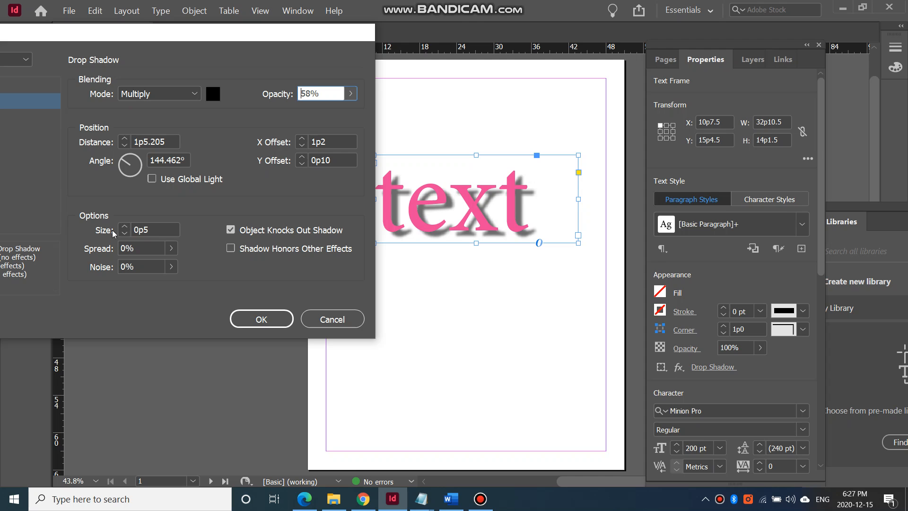
mouse_move(130, 164)
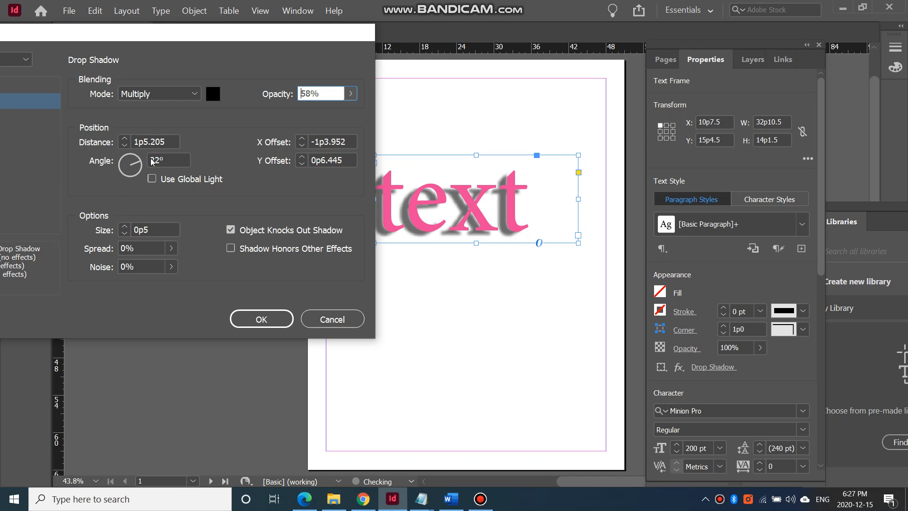
- Rotate the shadow direction to 136° and raise its size to 1p0
left_click_drag(137, 153, 124, 172)
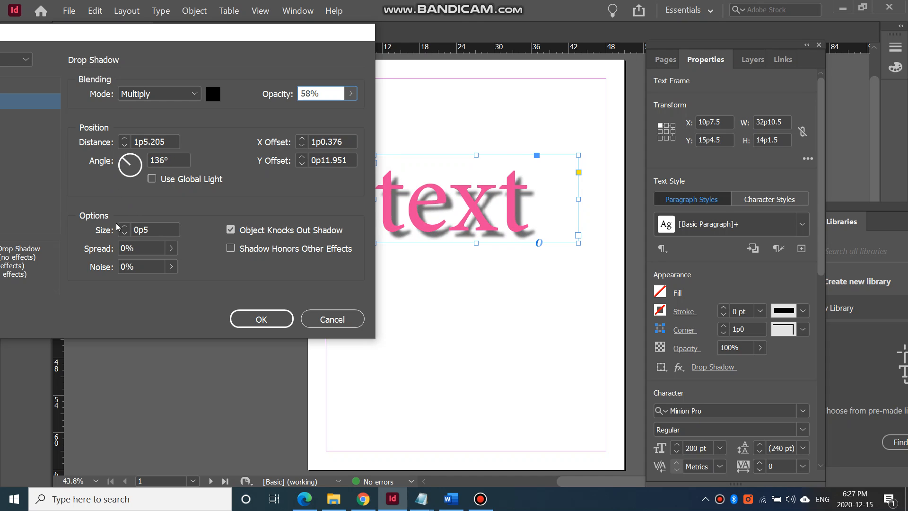
left_click(124, 226)
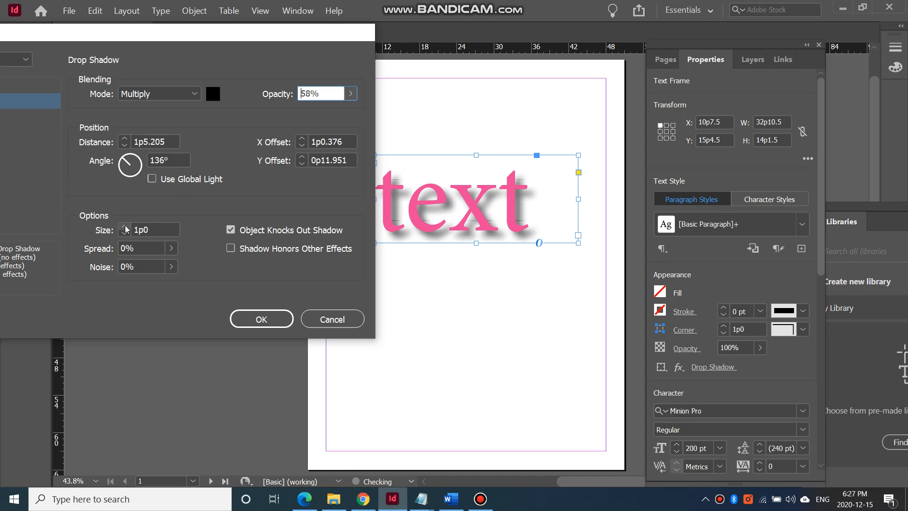
- Bump the shadow size to 1p2, then bring it back down to 0p8
left_click(123, 225)
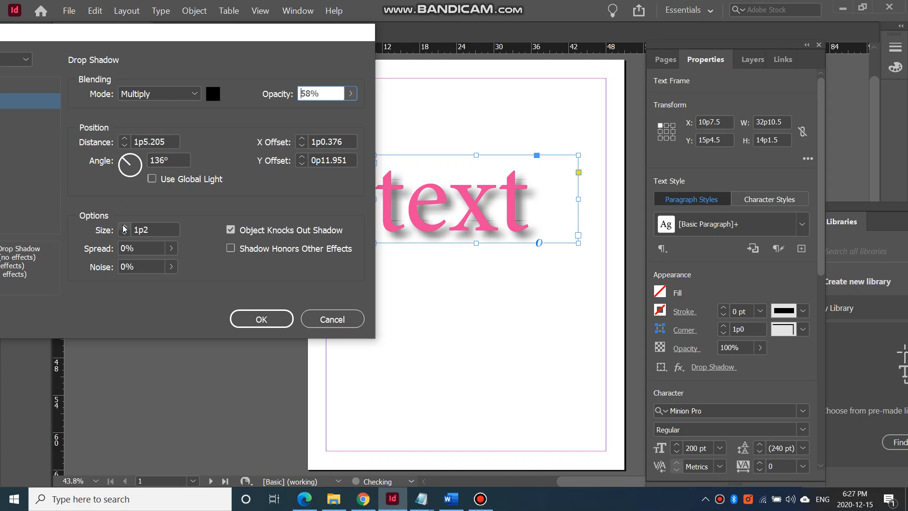
left_click(124, 234)
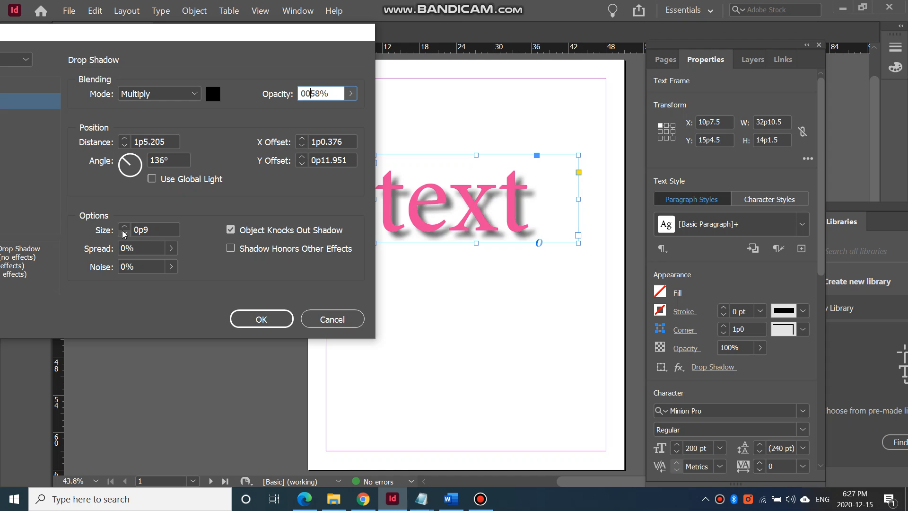
left_click(123, 234)
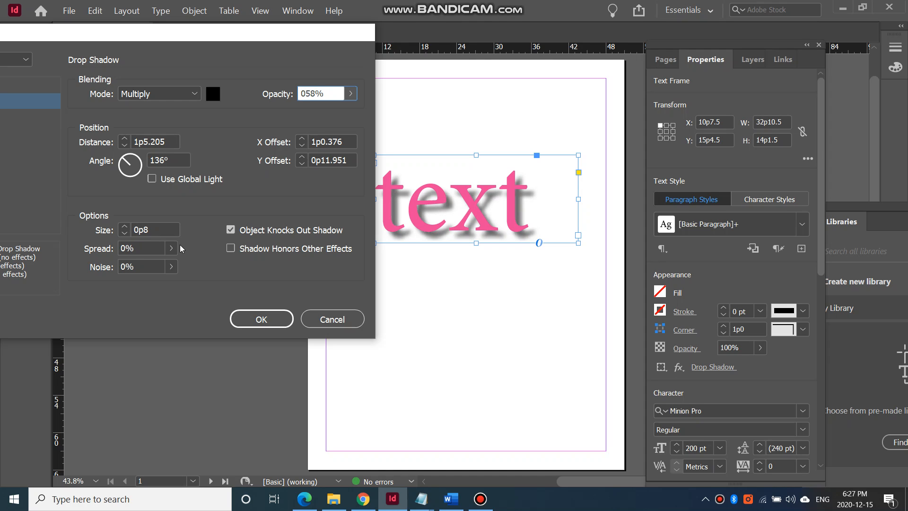